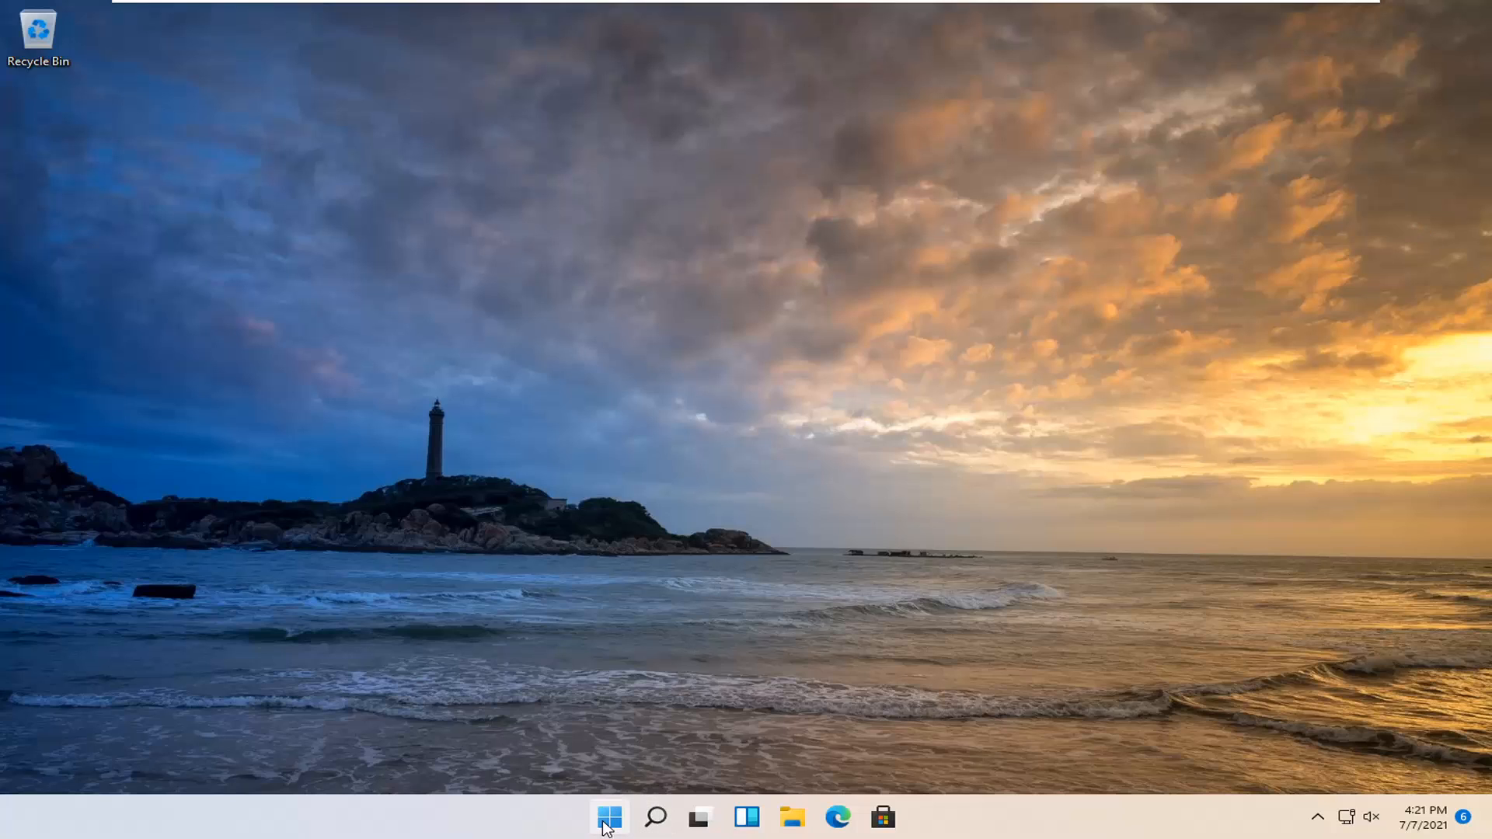
Step: Open Settings from the Start button's right-click quick link menu
{"action": "right_click", "coordinate": [609, 816]}
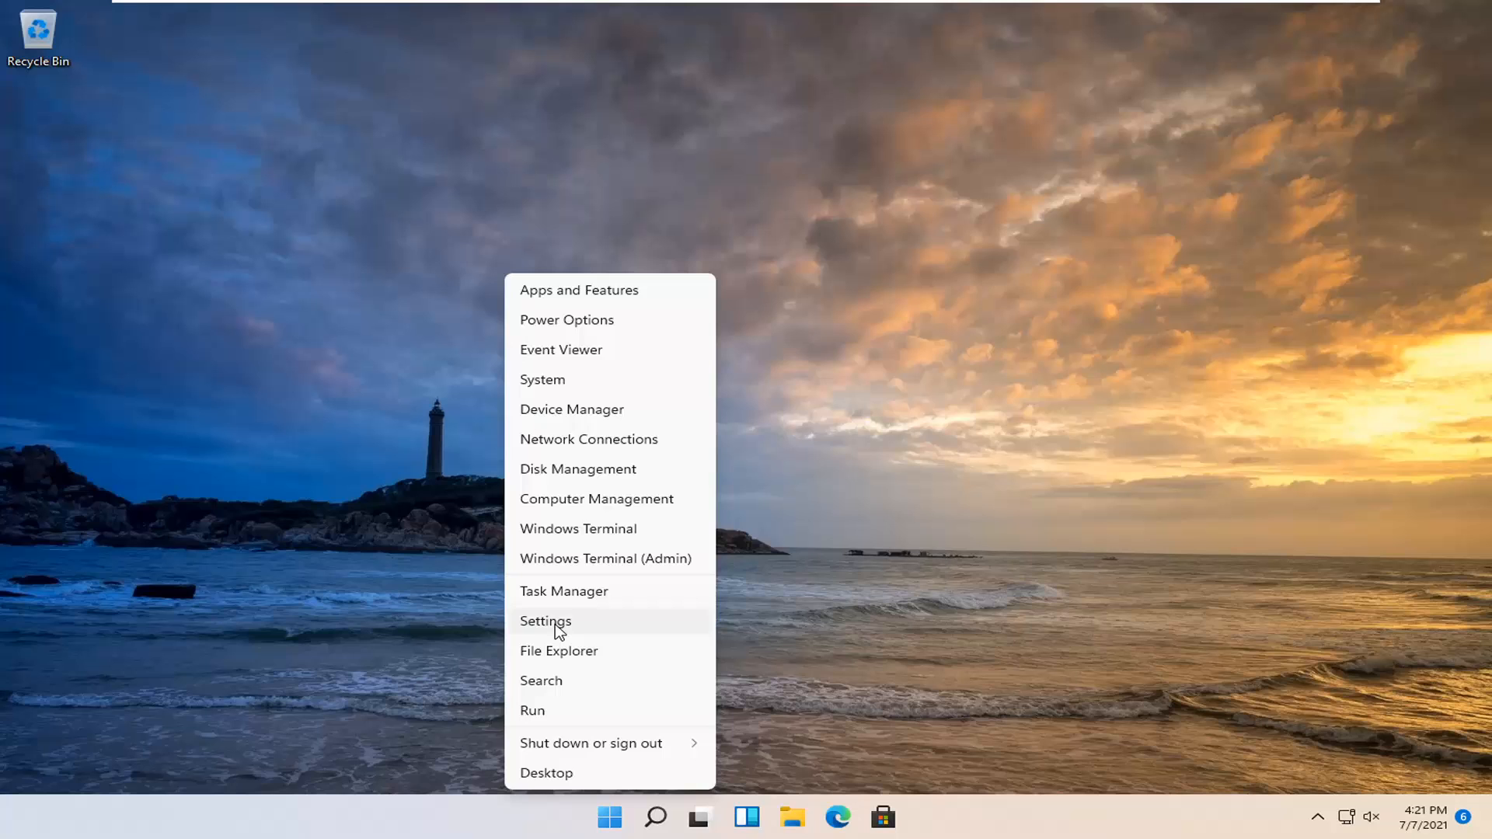
{"action": "left_click", "coordinate": [544, 620]}
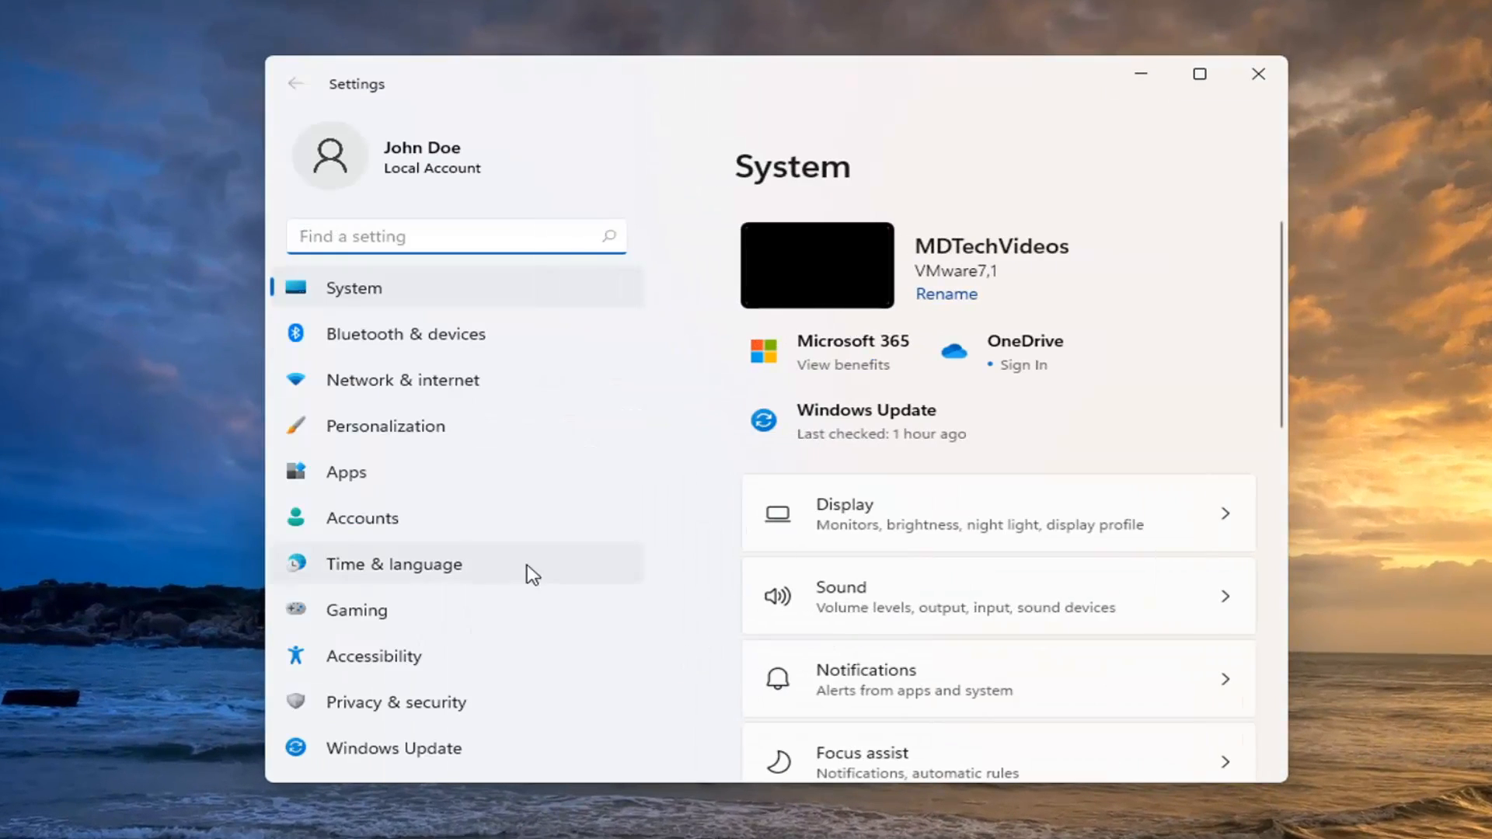
Step: Go to the Apps section of Settings from the sidebar
{"action": "left_click", "coordinate": [347, 471]}
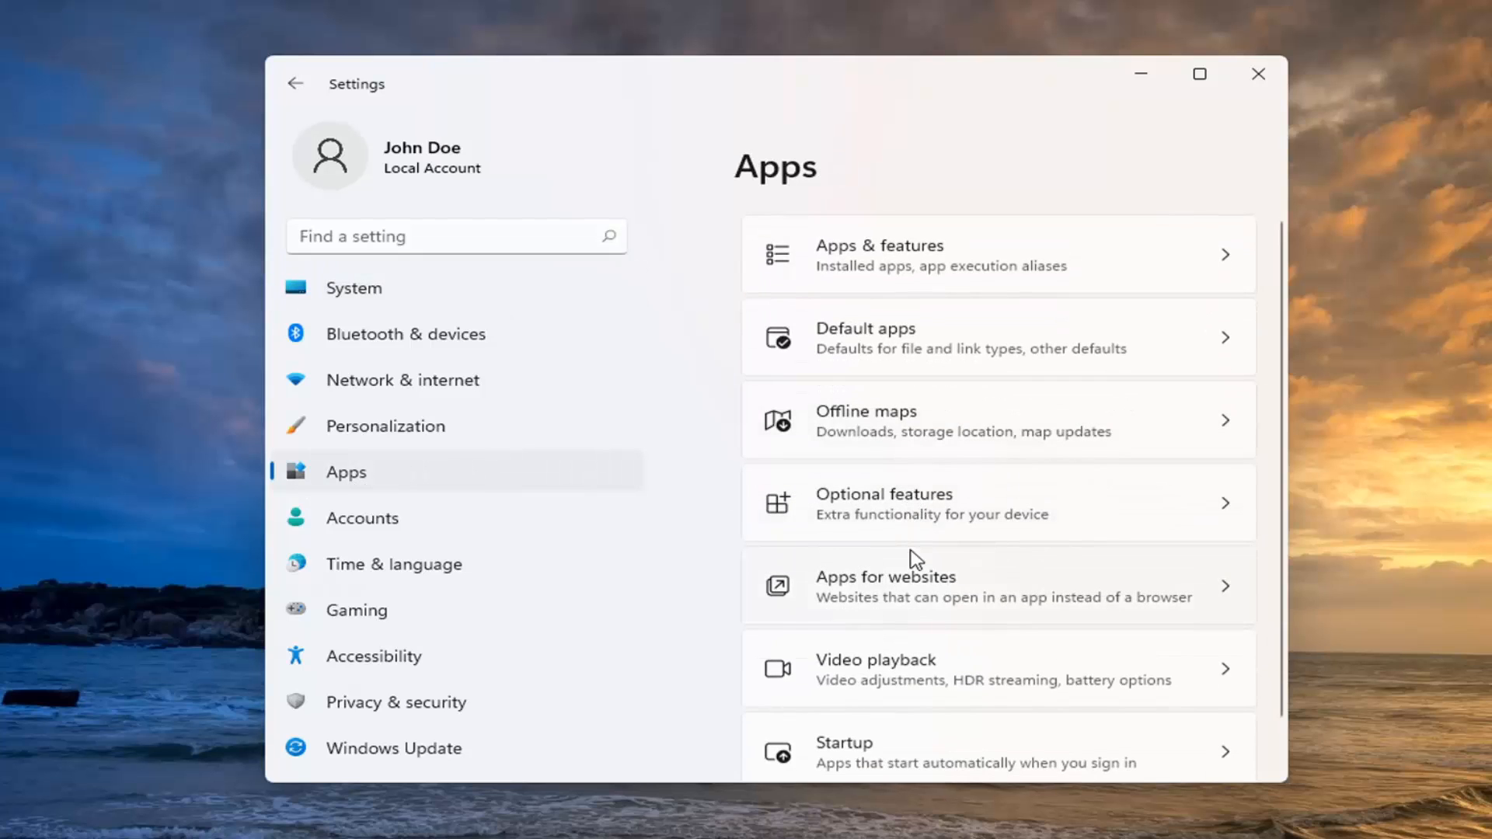
{"action": "mouse_move", "coordinate": [1011, 276]}
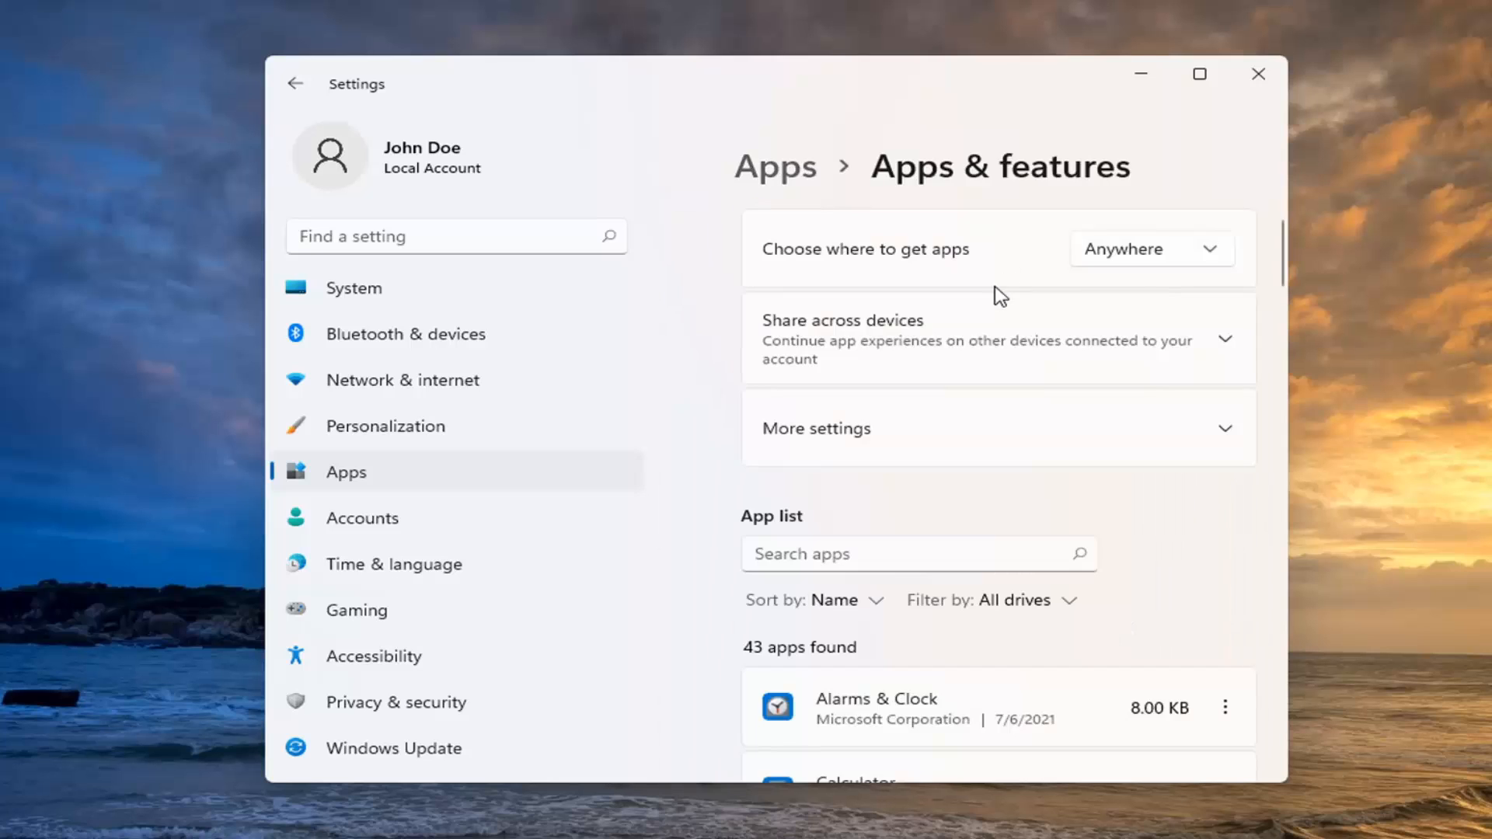
Step: Search the app list for 'cortana' and show Cortana's more-options menu
{"action": "scroll", "scroll_direction": "down", "scroll_amount": 3}
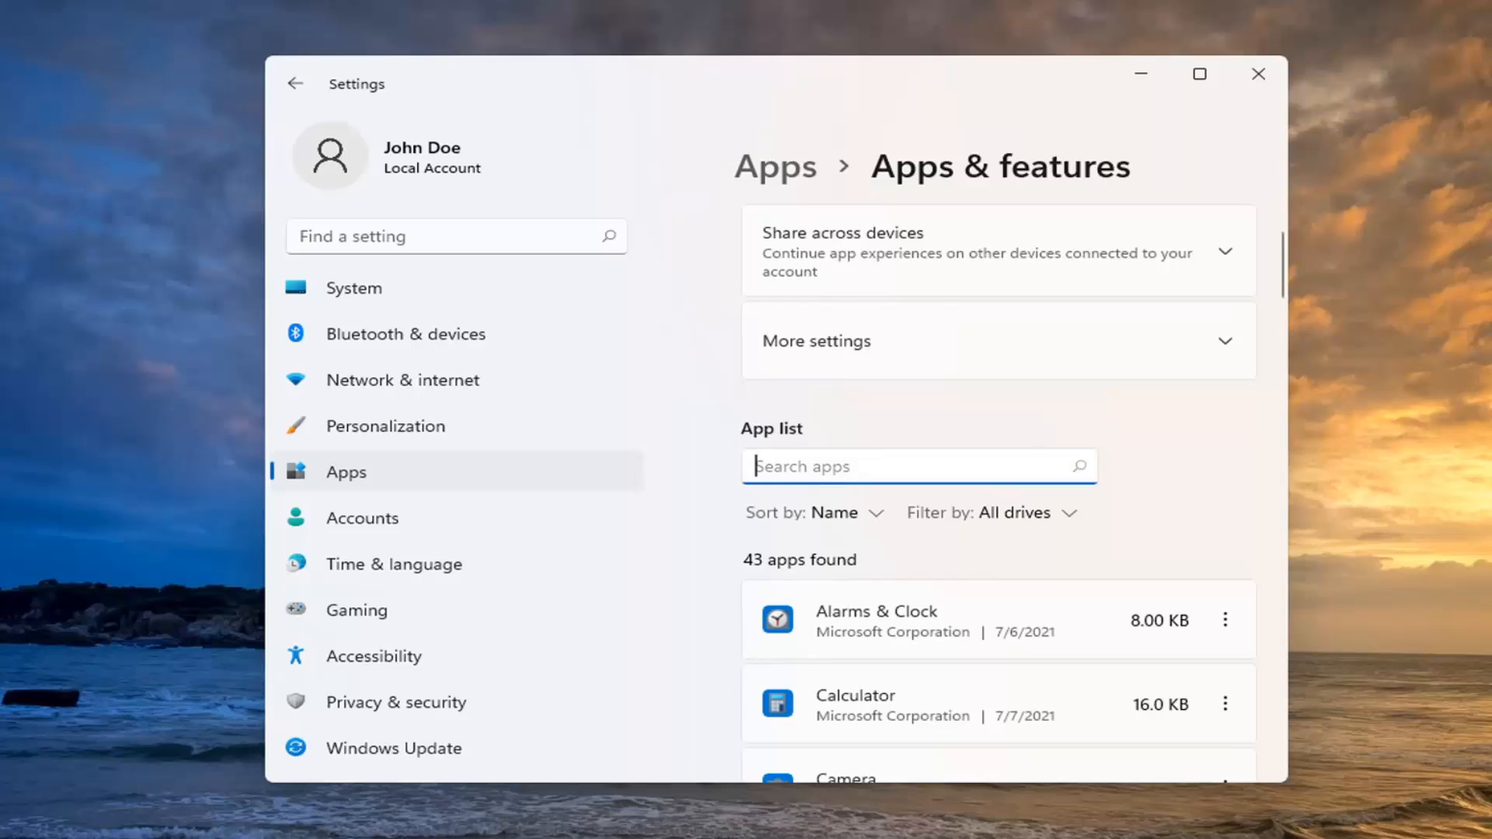
{"action": "type", "text": "cortana"}
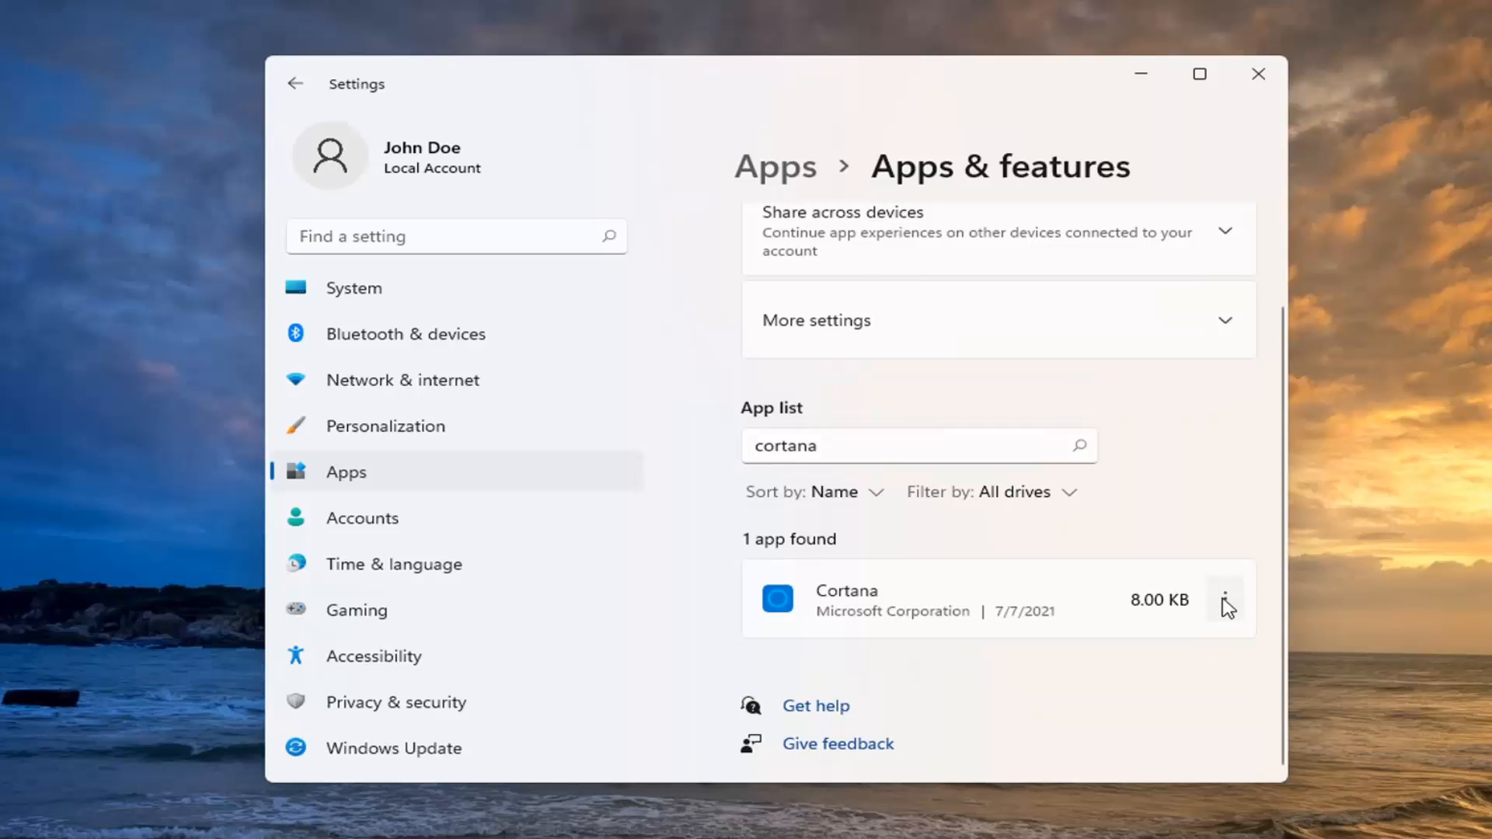
{"action": "left_click", "coordinate": [1225, 600]}
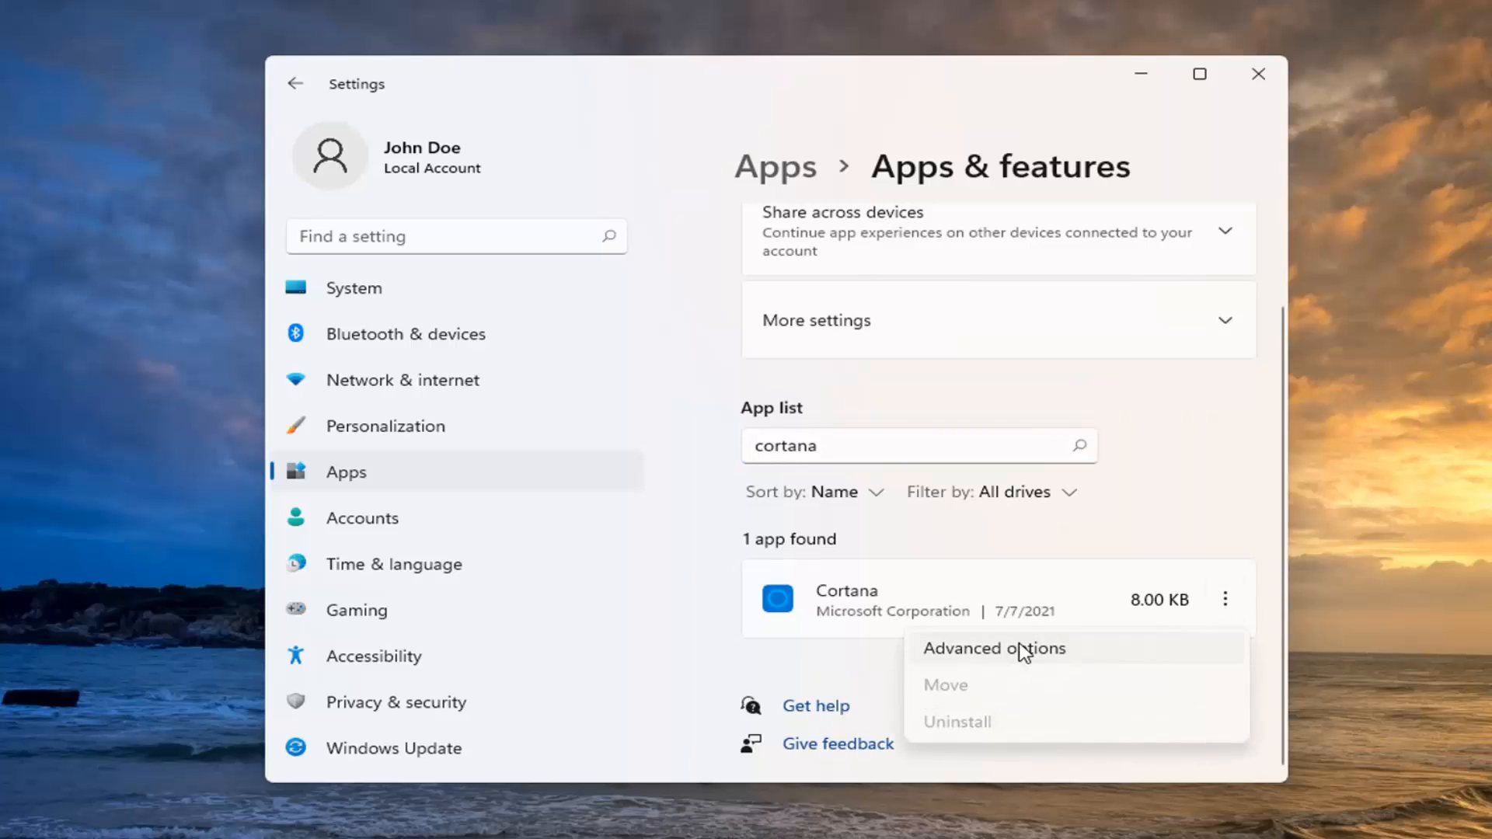
Step: Turn off Cortana's Runs at log-in in its advanced options and close Settings
{"action": "left_click", "coordinate": [992, 648]}
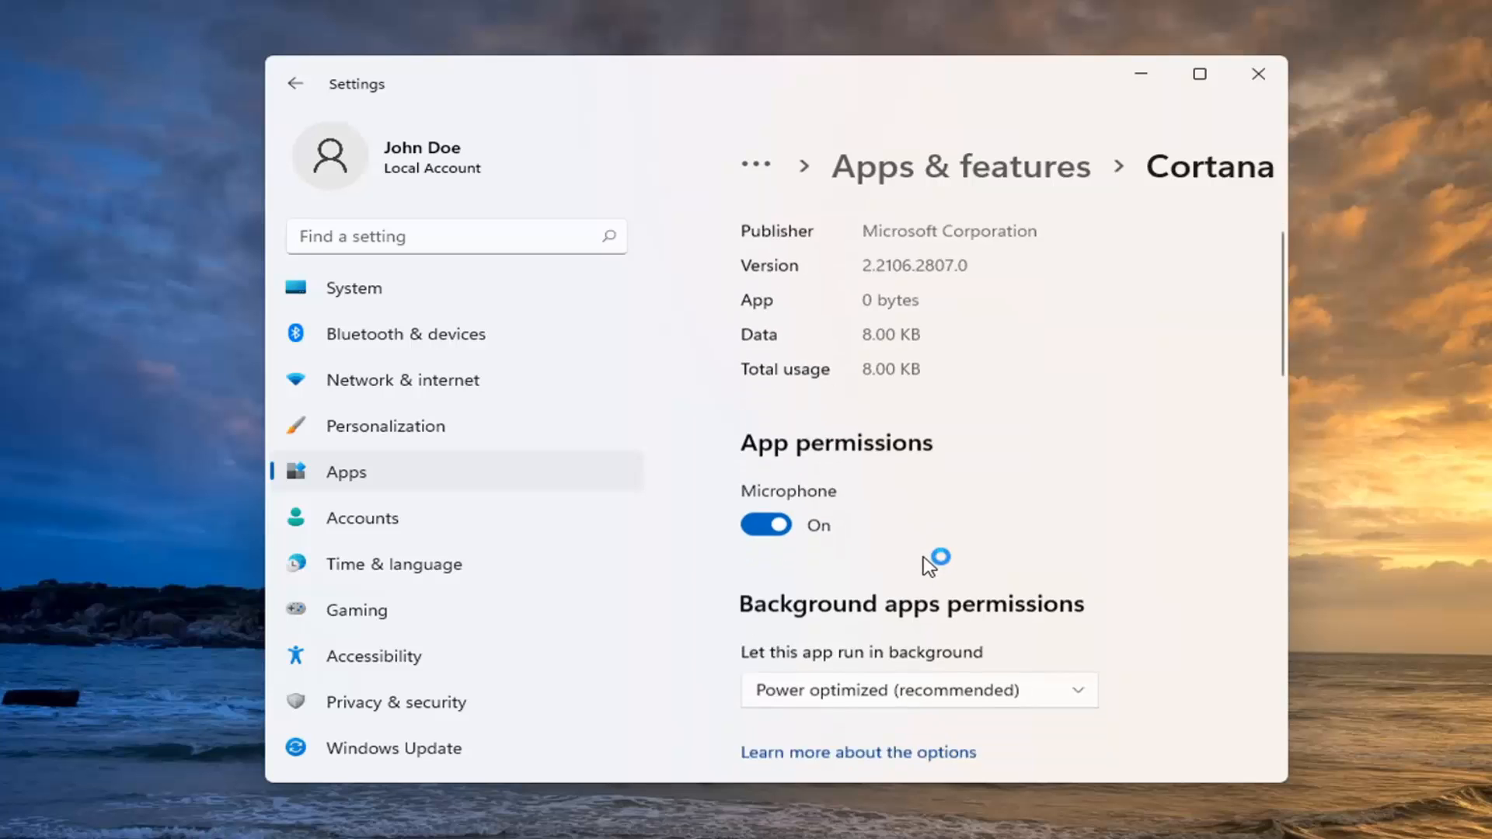
{"action": "scroll", "scroll_direction": "down", "scroll_amount": 3}
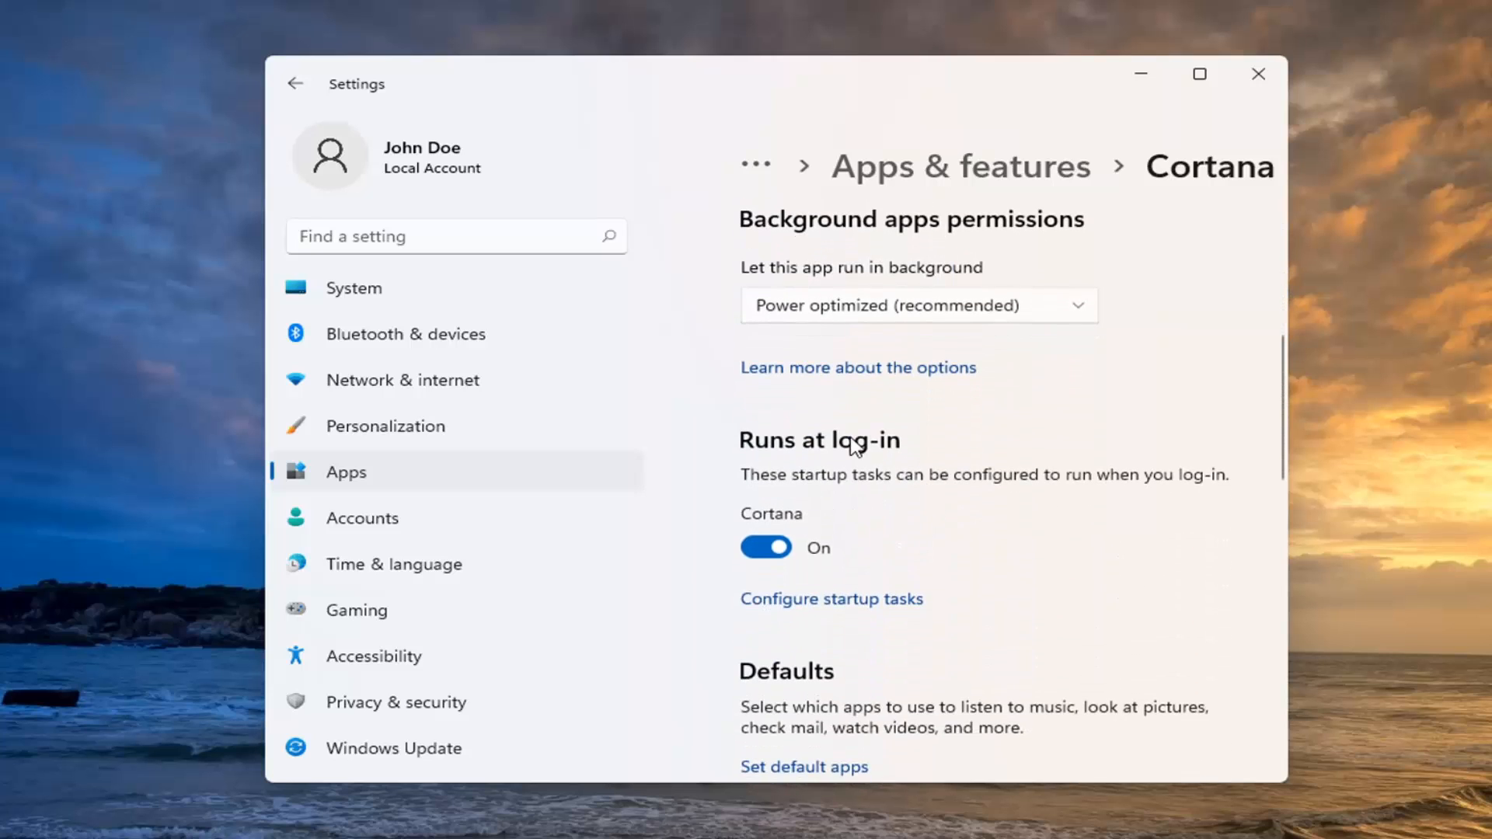
{"action": "left_click", "coordinate": [764, 547]}
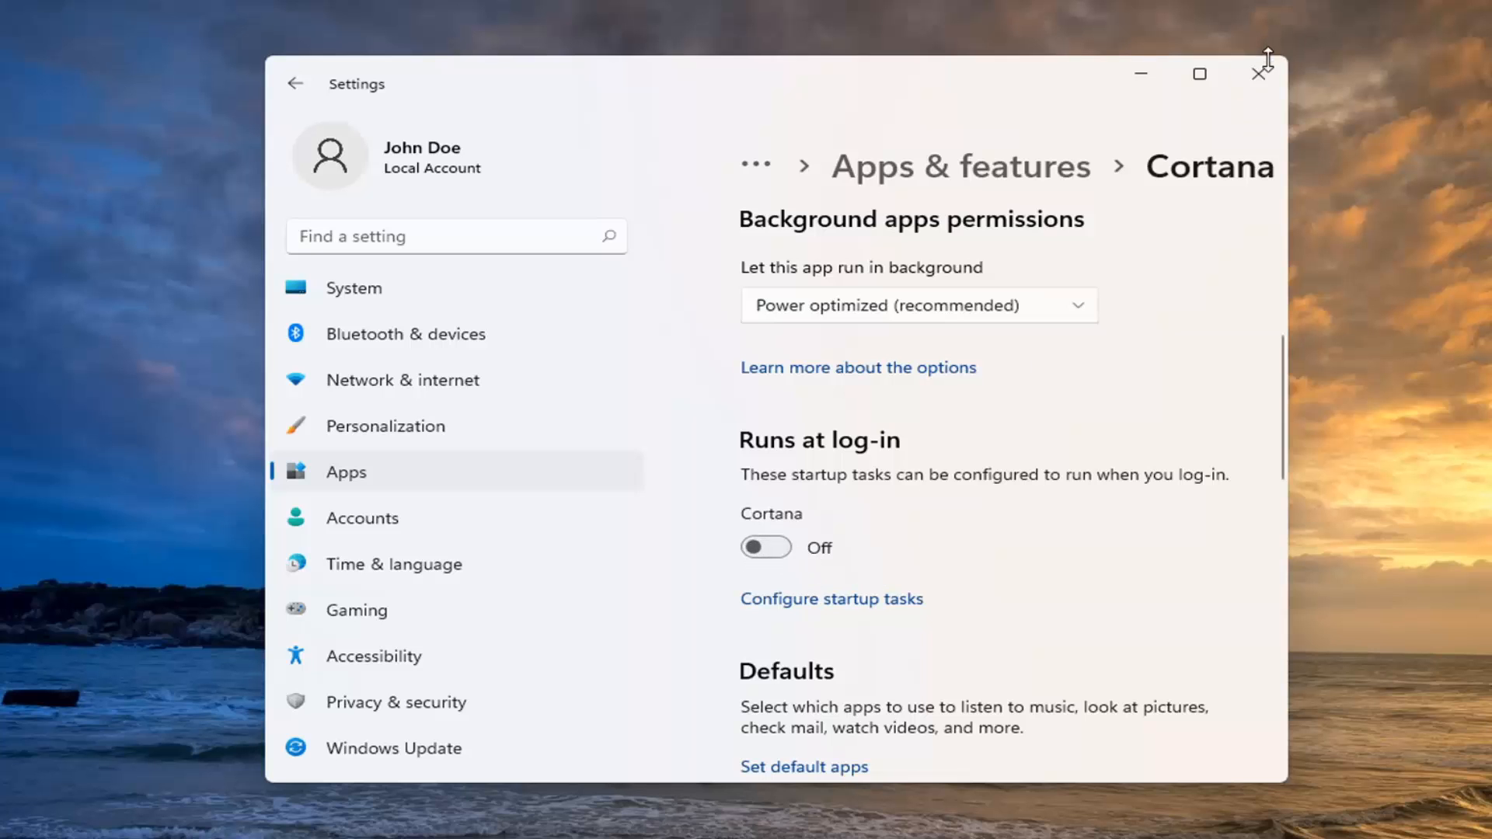
{"action": "left_click", "coordinate": [1259, 73]}
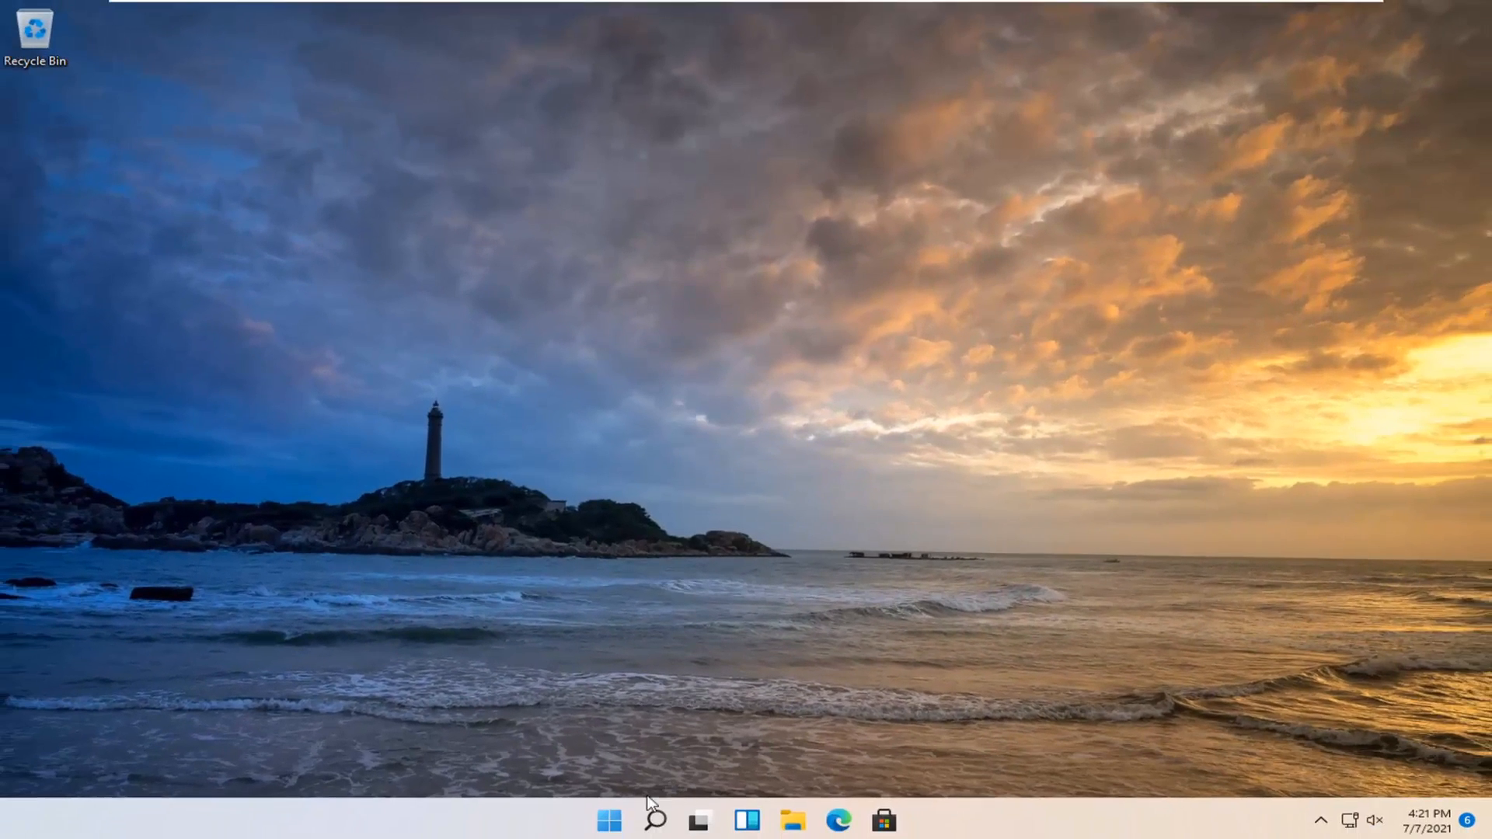
Step: Launch Task Manager from the Start button's quick link menu
{"action": "right_click", "coordinate": [609, 818]}
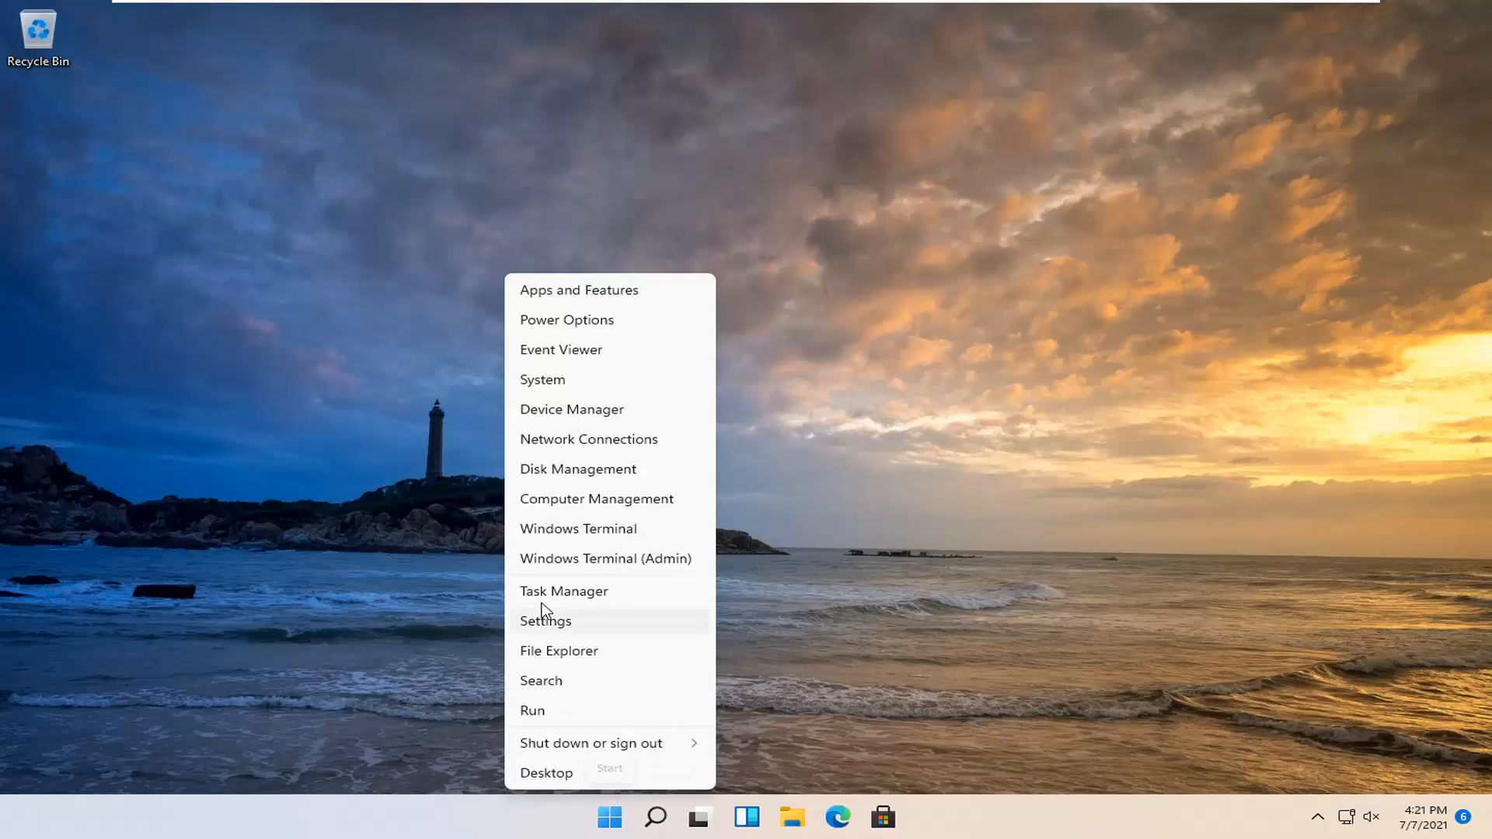
{"action": "left_click", "coordinate": [563, 591]}
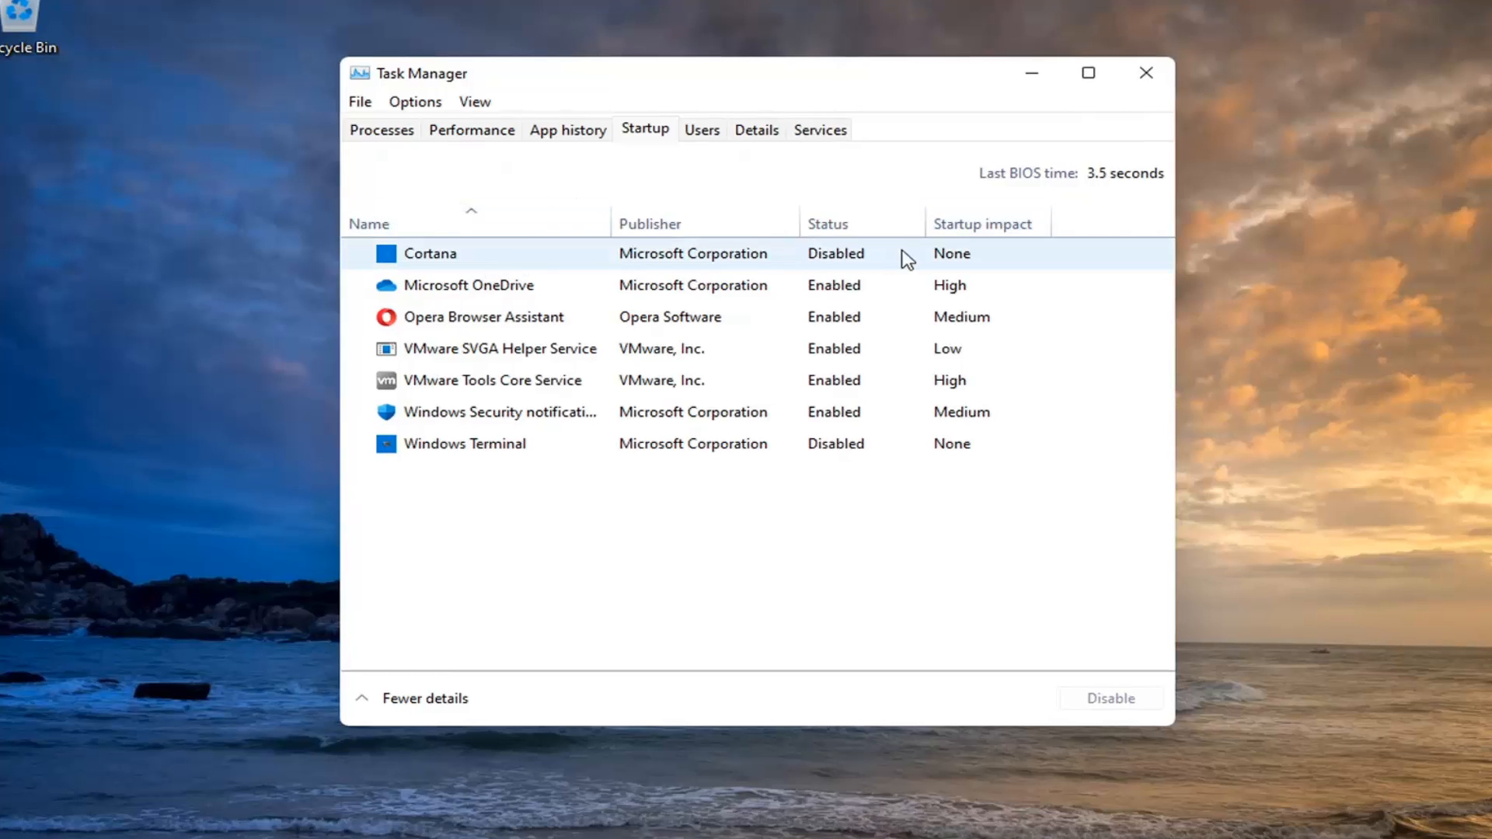
Step: Confirm Cortana's startup entry is Disabled, then close Task Manager
{"action": "right_click", "coordinate": [429, 253]}
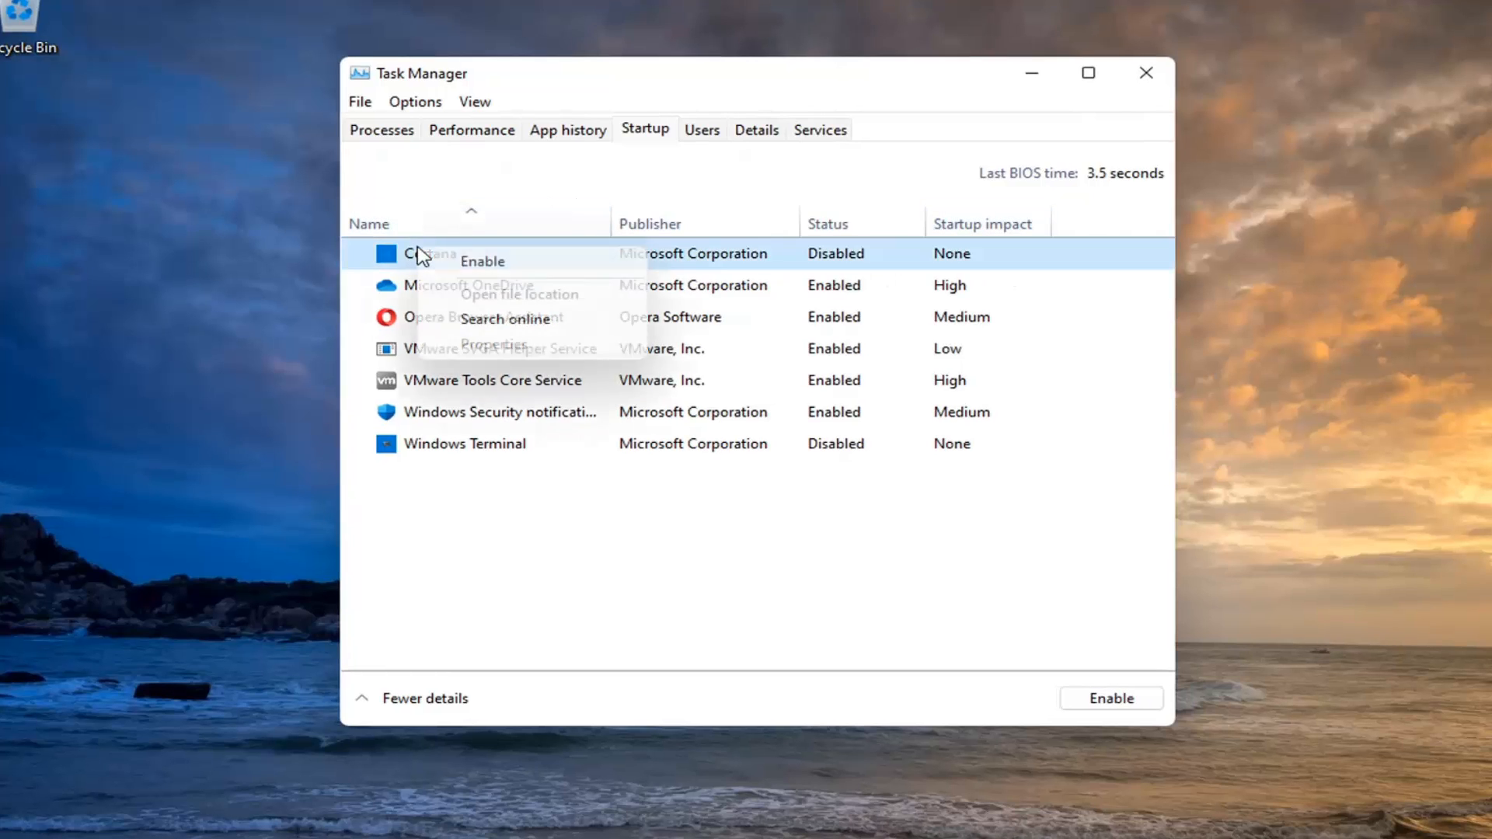
{"action": "left_click", "coordinate": [828, 183]}
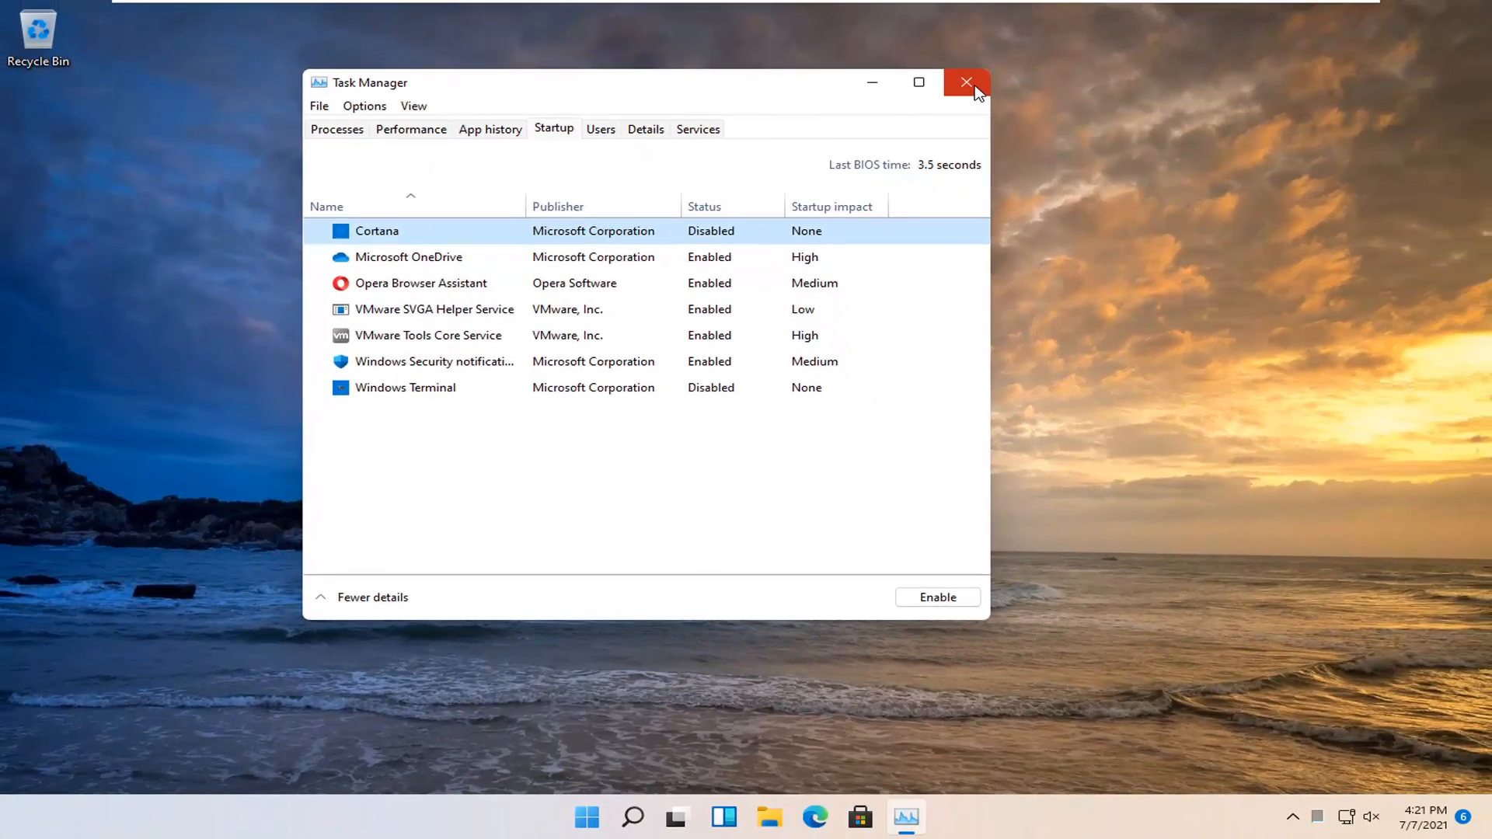
{"action": "left_click", "coordinate": [967, 83]}
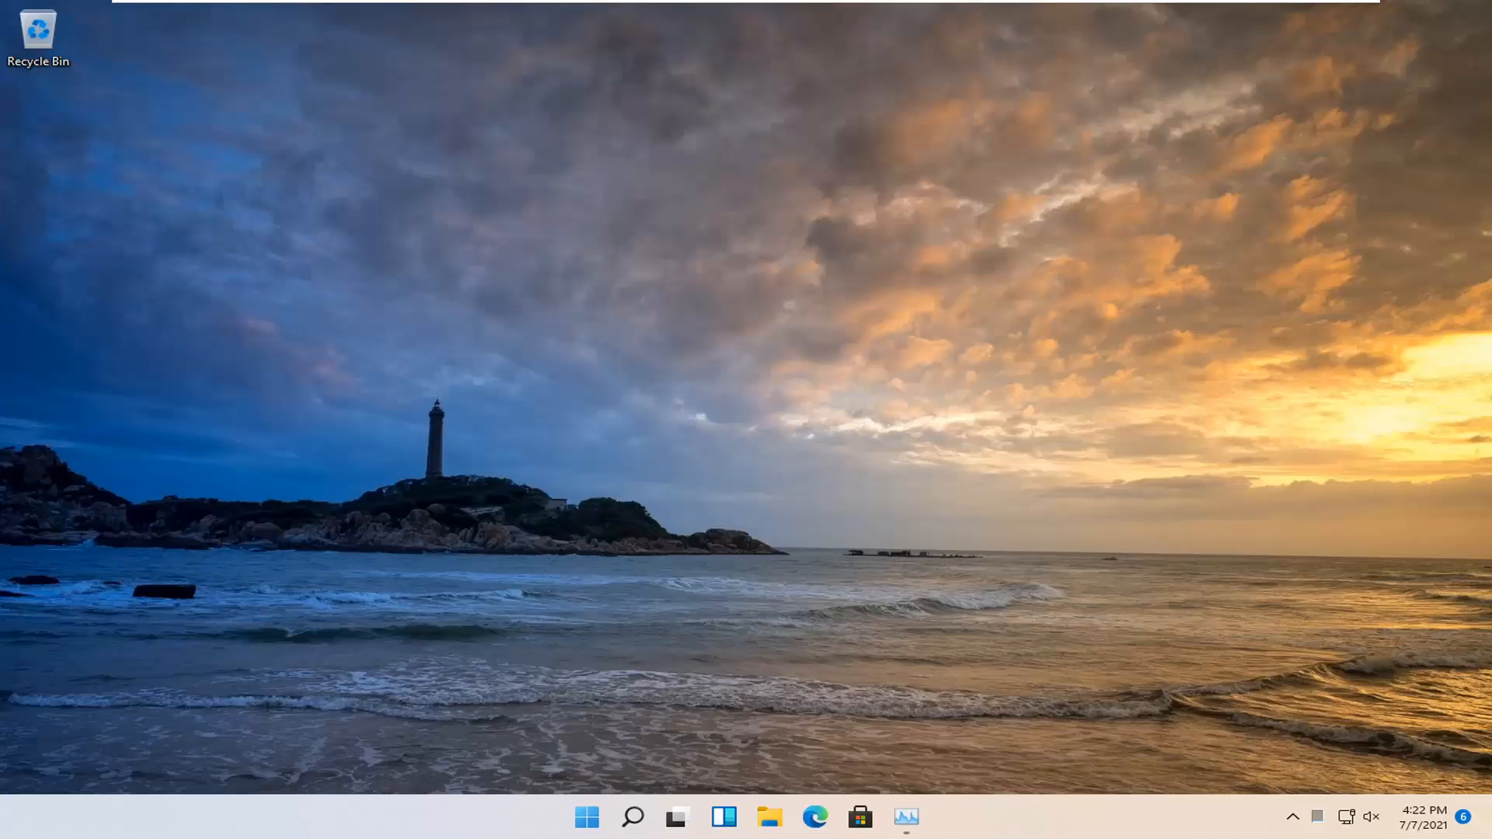